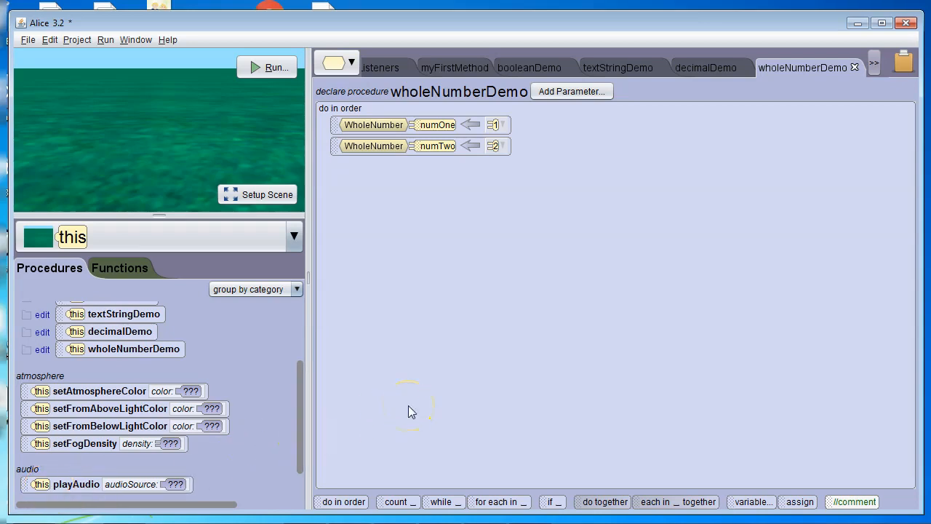
{"action": "mouse_move", "coordinate": [438, 211]}
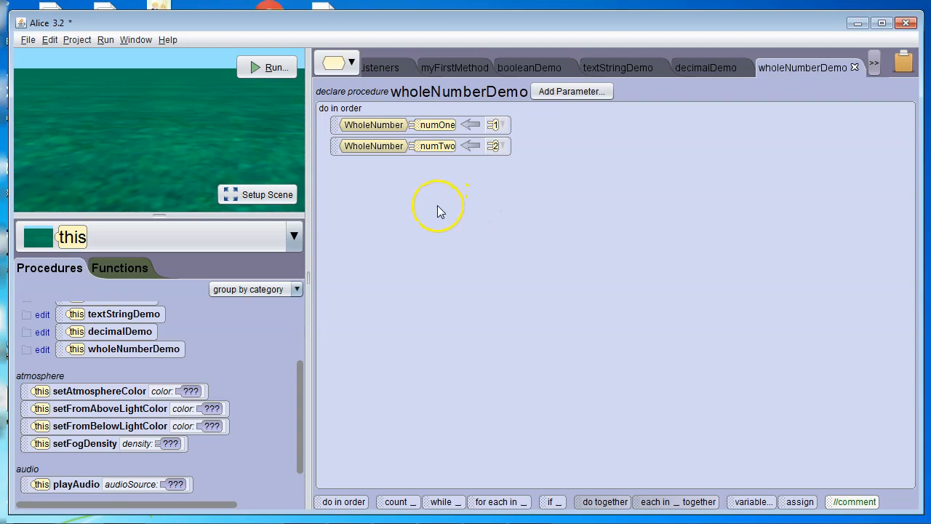
{"action": "mouse_move", "coordinate": [455, 231]}
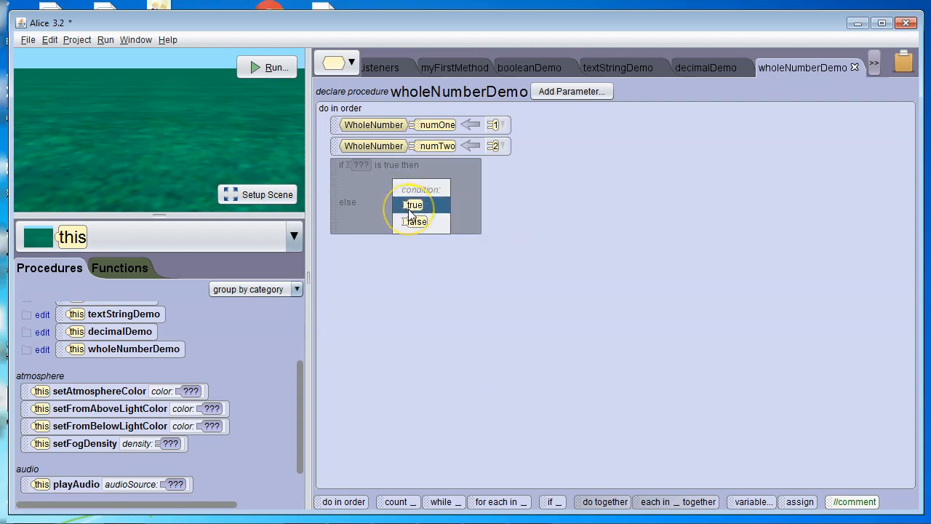
Give wholeNumberDemo's if a true condition, then change it to numOne > numTwo.
{"action": "left_click", "coordinate": [412, 204]}
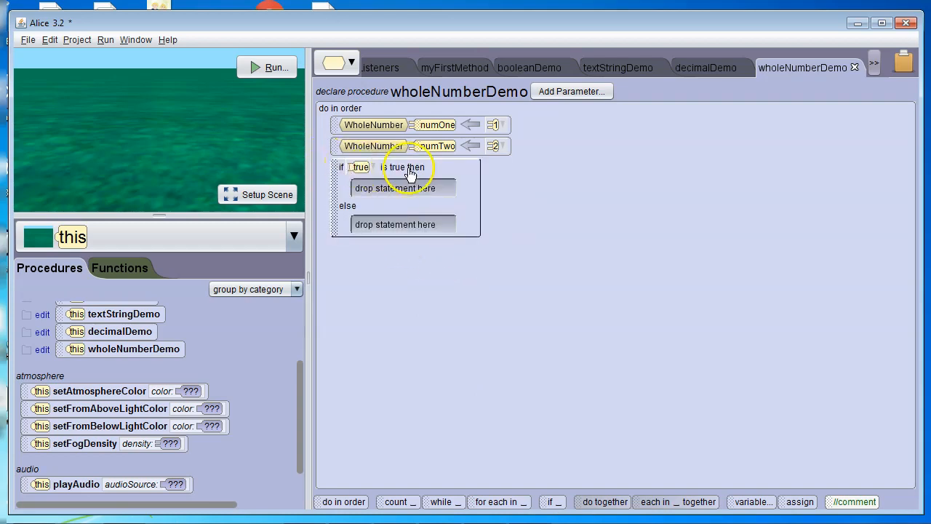
{"action": "mouse_move", "coordinate": [406, 172]}
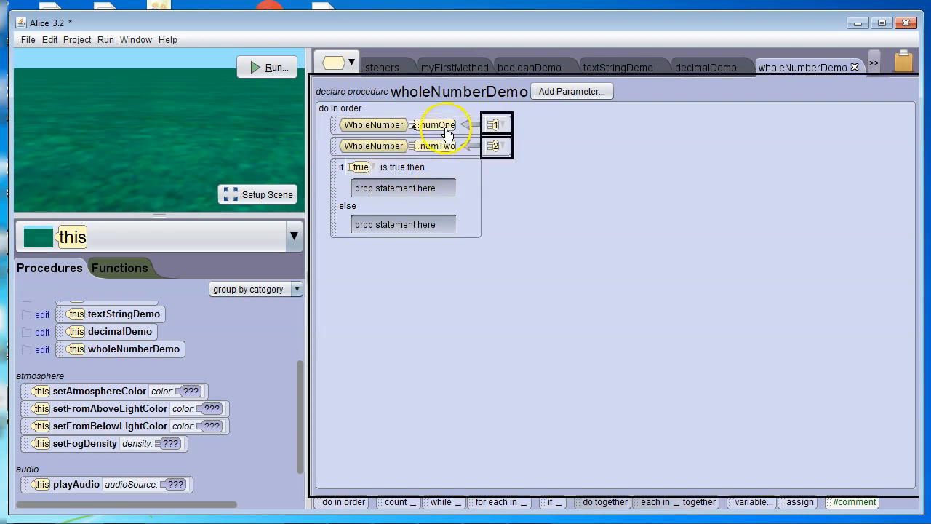
{"action": "mouse_move", "coordinate": [440, 145]}
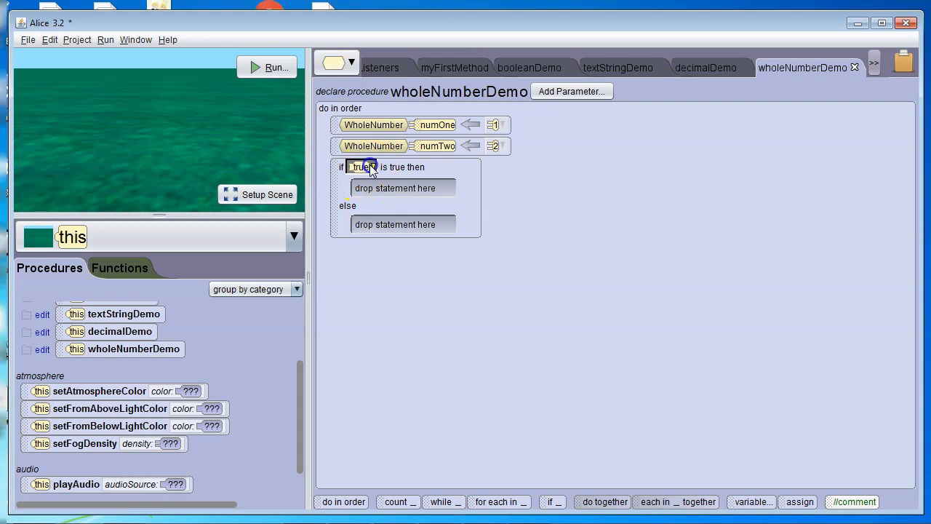
{"action": "left_click", "coordinate": [362, 166]}
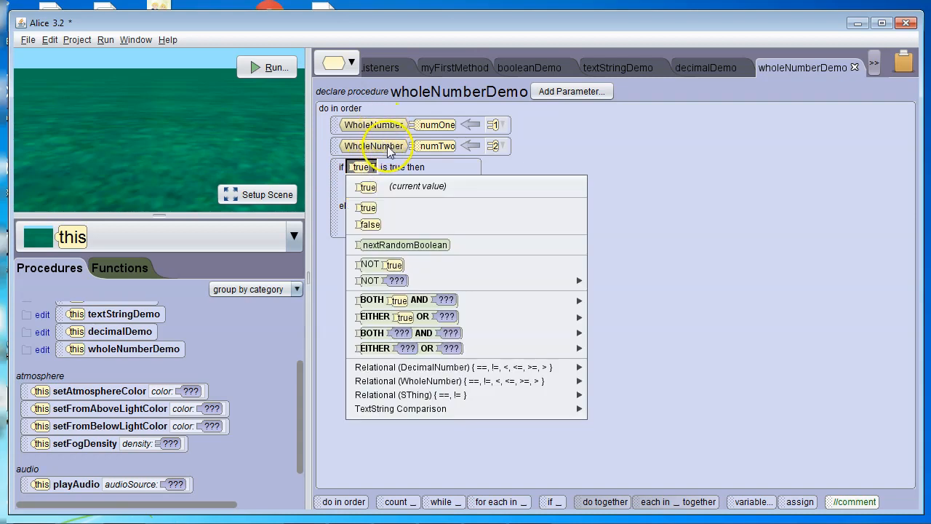
{"action": "mouse_move", "coordinate": [439, 367]}
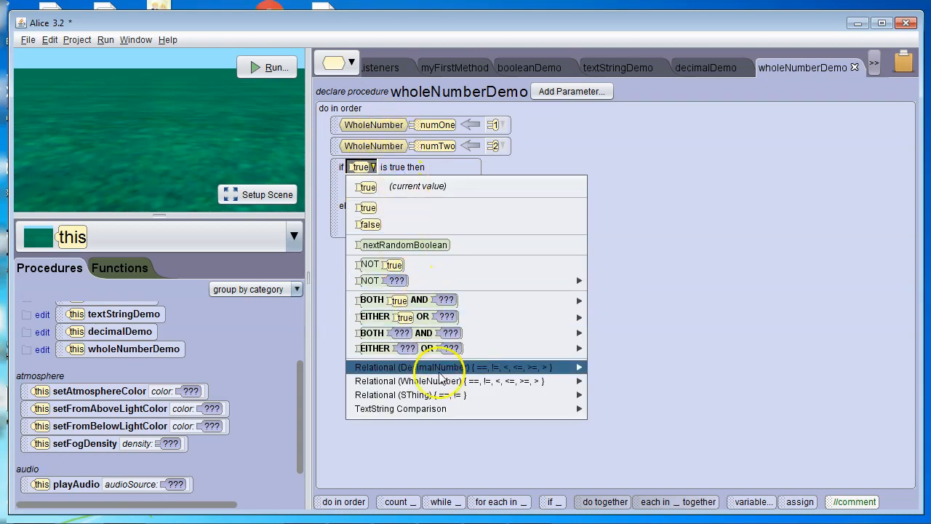
{"action": "mouse_move", "coordinate": [448, 380]}
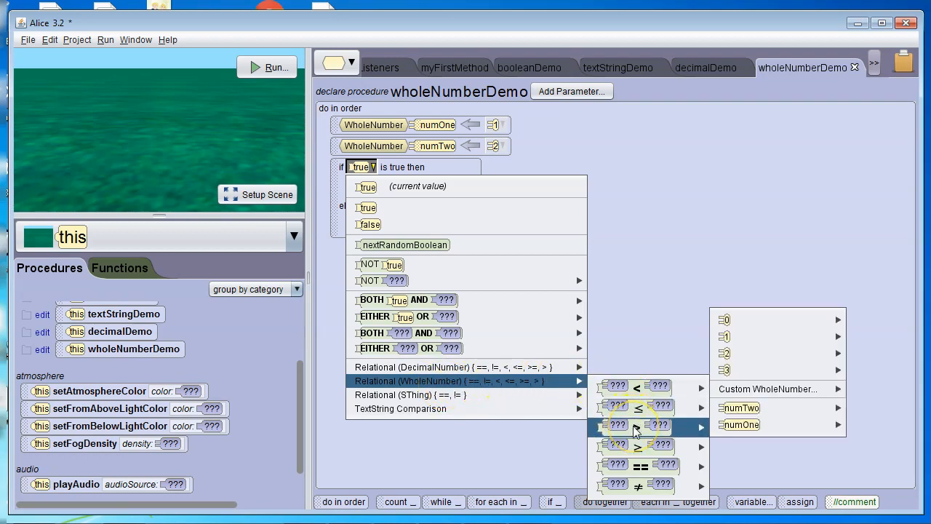
{"action": "mouse_move", "coordinate": [637, 425]}
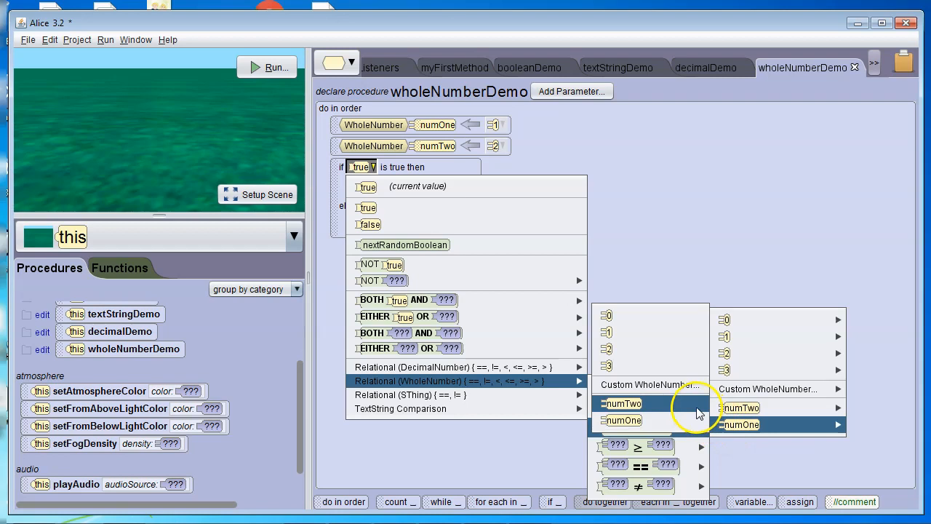
{"action": "left_click", "coordinate": [740, 408]}
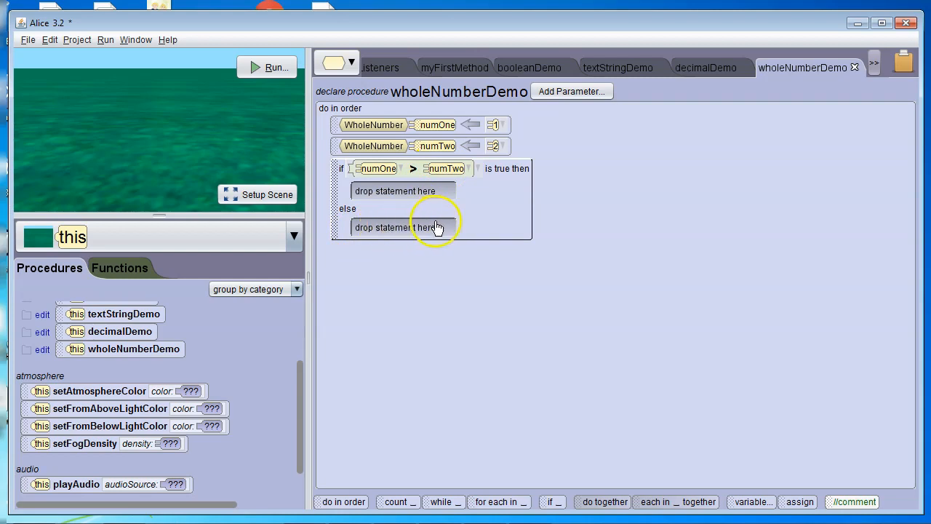
{"action": "mouse_move", "coordinate": [126, 396]}
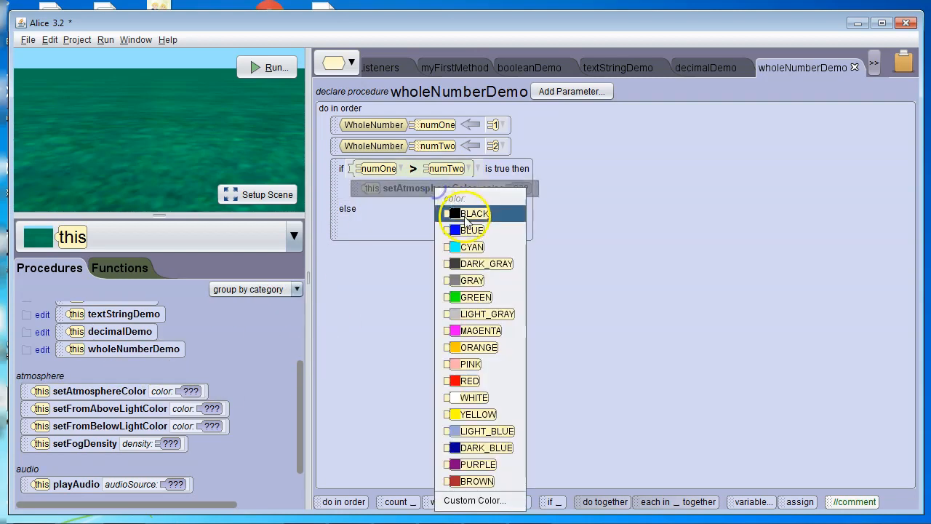
Set the if-branch atmosphere colour to BLUE and the else-branch colour to GREEN.
{"action": "left_click", "coordinate": [472, 230]}
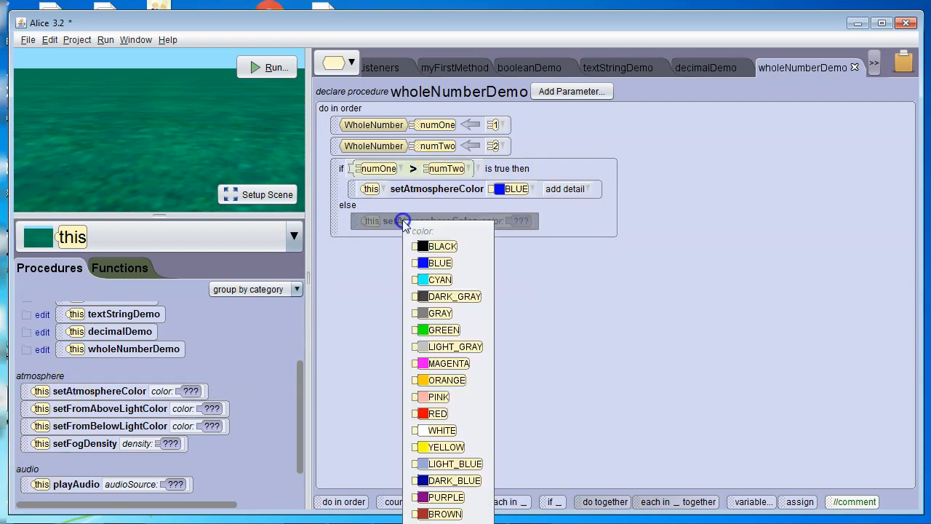
{"action": "left_click", "coordinate": [442, 330]}
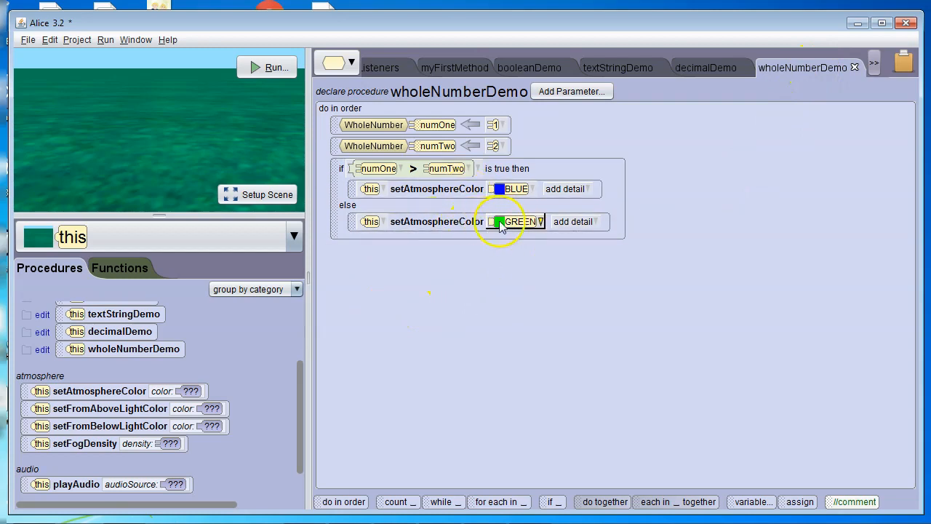
{"action": "mouse_move", "coordinate": [457, 261]}
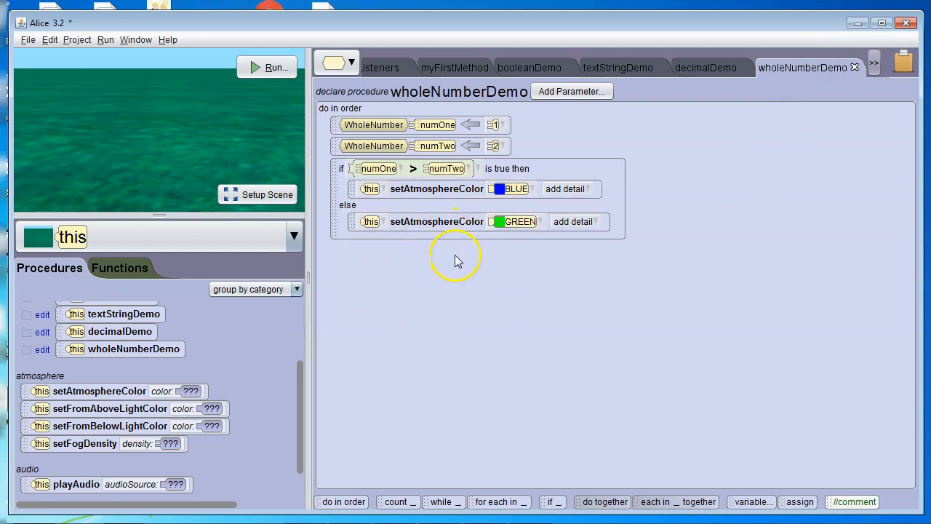
{"action": "mouse_move", "coordinate": [716, 67]}
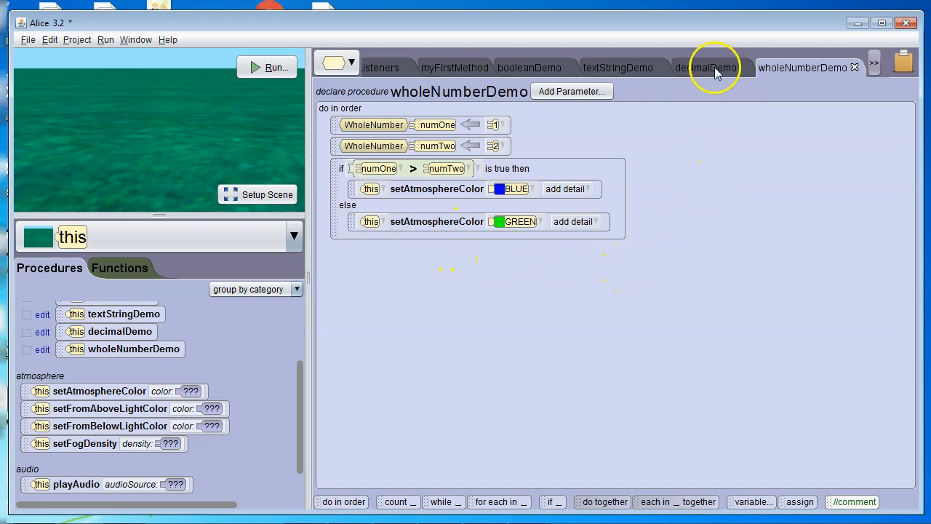
In decimalDemo, set the if condition to numThree == numFour.
{"action": "left_click", "coordinate": [705, 67]}
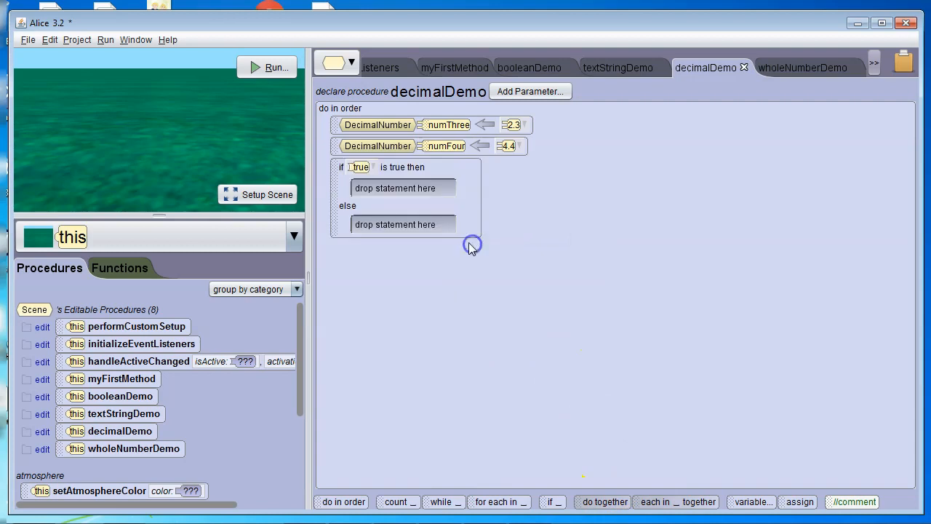
{"action": "left_click", "coordinate": [360, 167]}
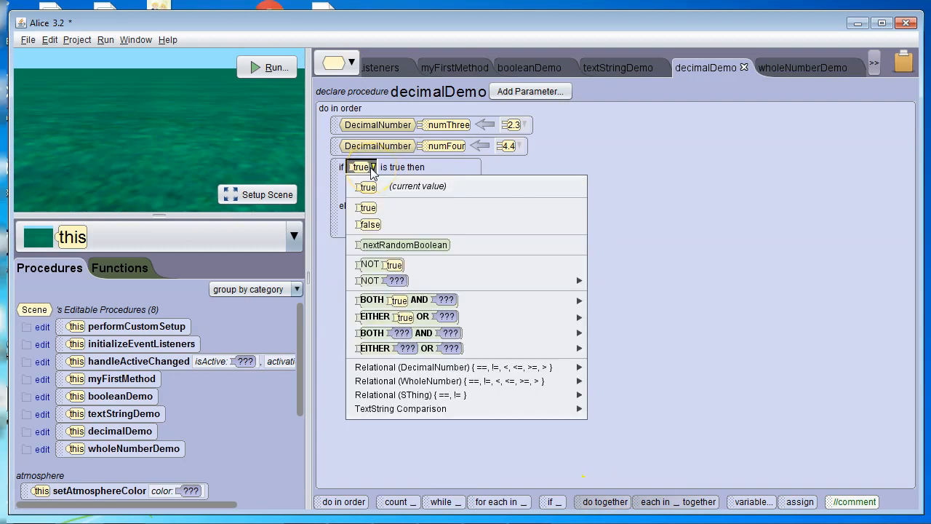
{"action": "mouse_move", "coordinate": [447, 151]}
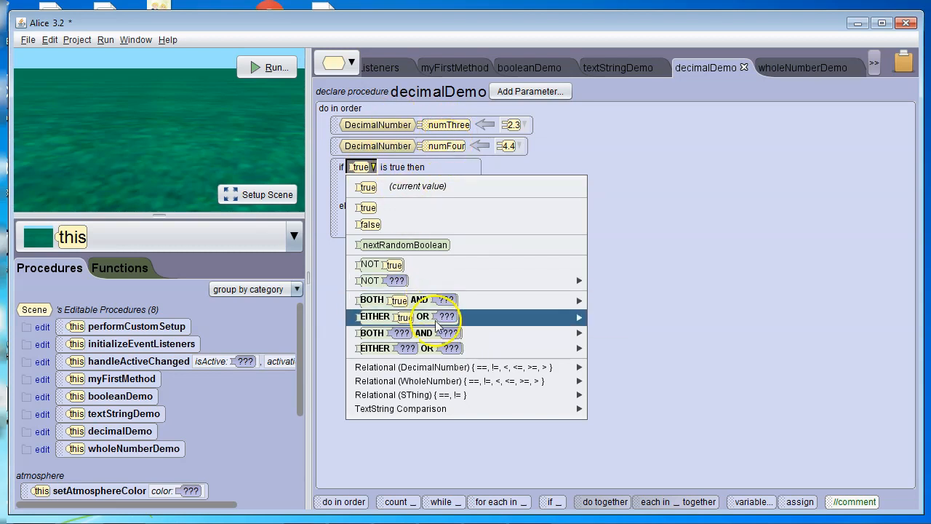
{"action": "mouse_move", "coordinate": [465, 367]}
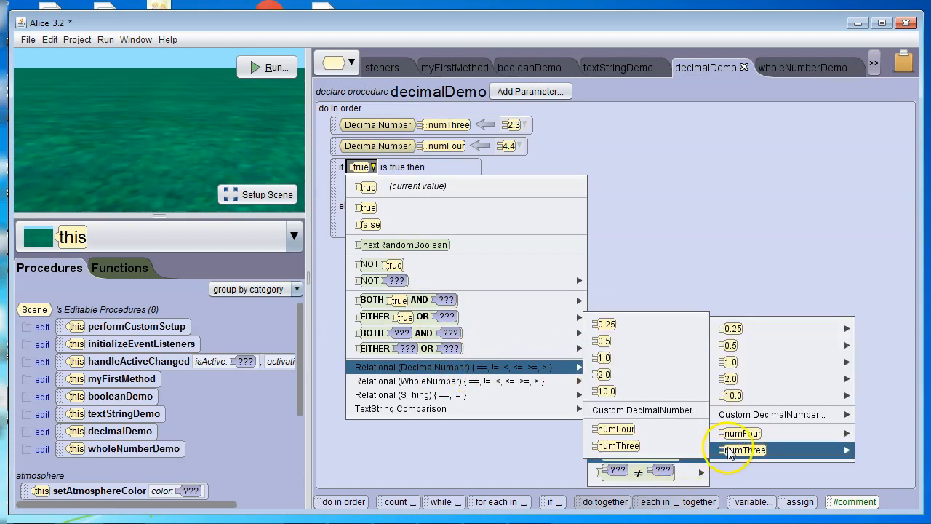
{"action": "left_click", "coordinate": [741, 449]}
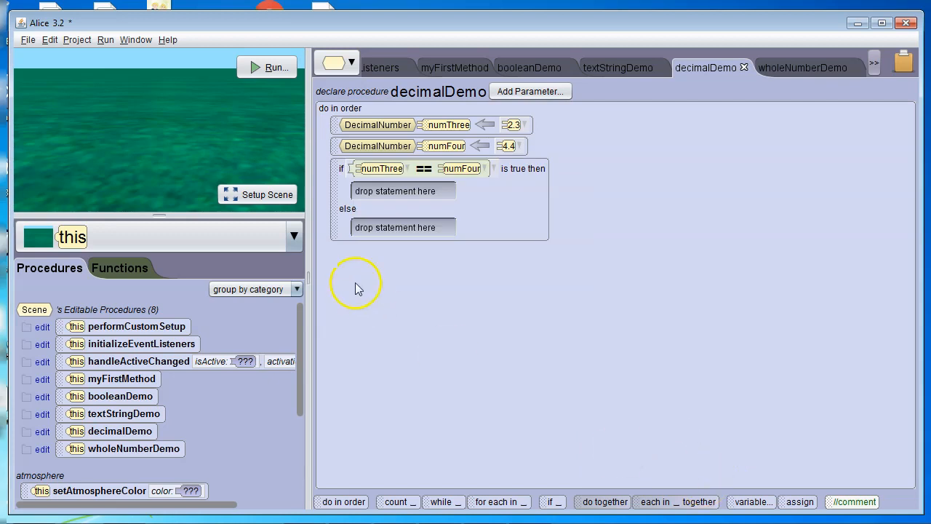
{"action": "mouse_move", "coordinate": [354, 323]}
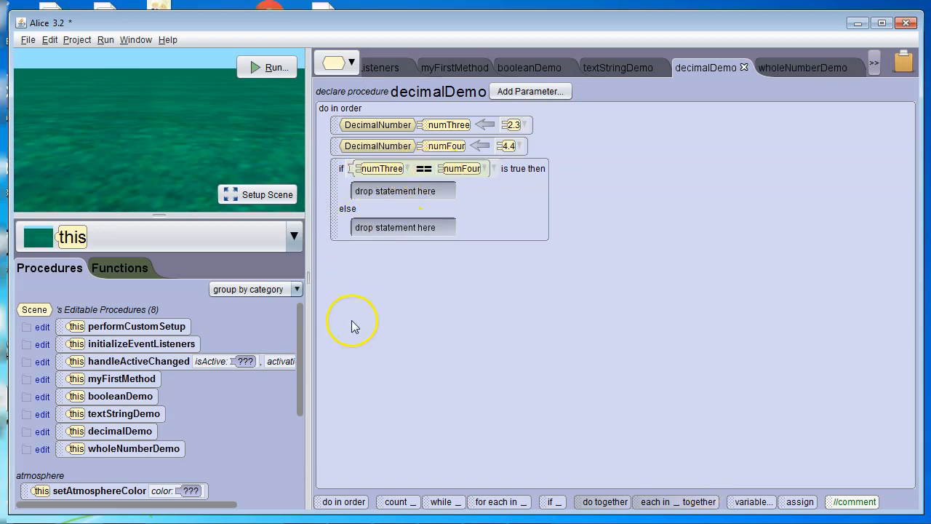
Set fog density to 0.1 in the if branch and 0.9 in the else branch.
{"action": "scroll", "scroll_direction": "down", "scroll_amount": 3}
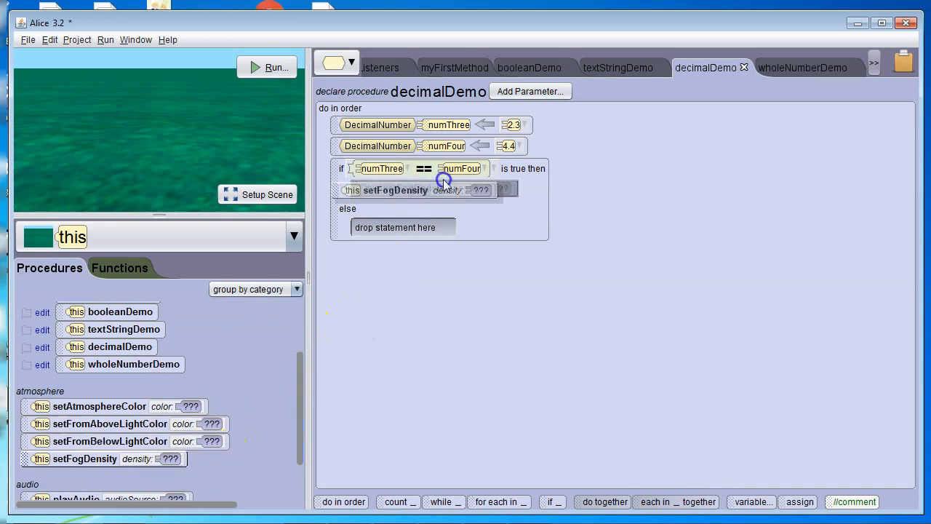
{"action": "left_click", "coordinate": [479, 190]}
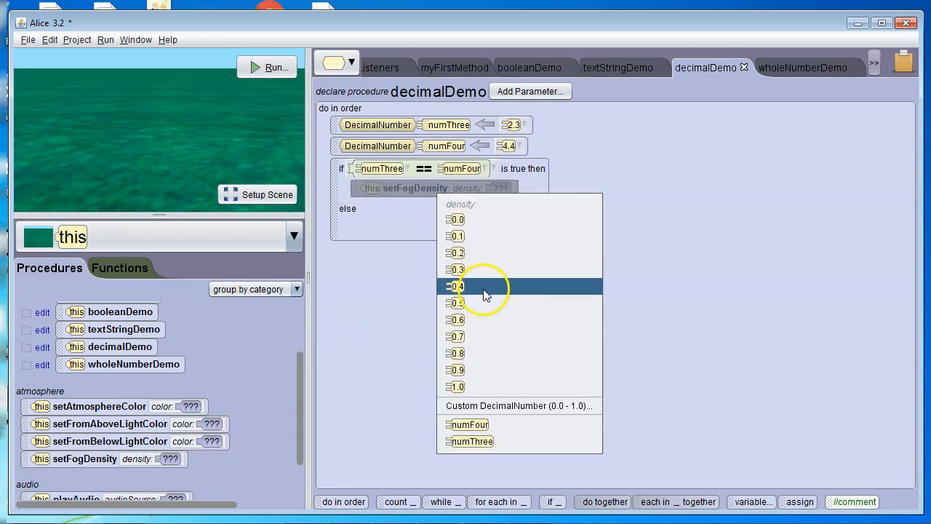
{"action": "left_click", "coordinate": [455, 236]}
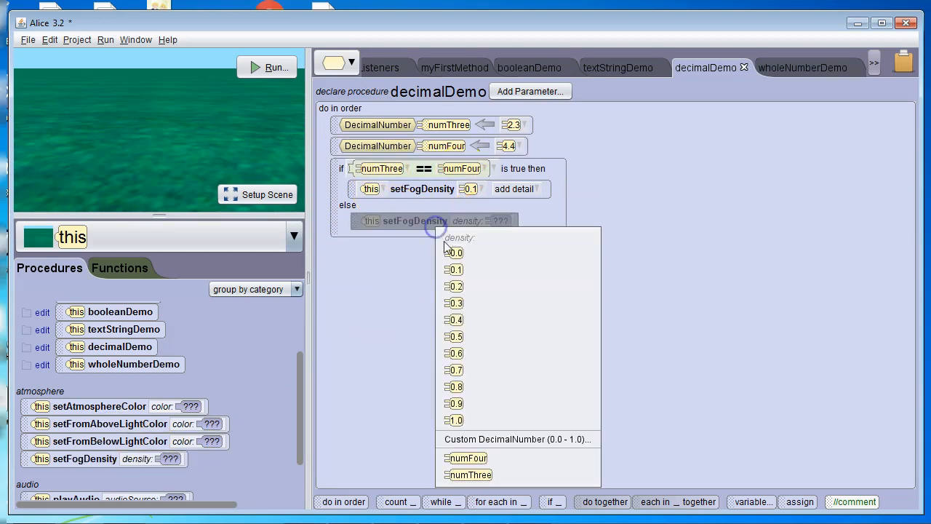
{"action": "left_click", "coordinate": [453, 403]}
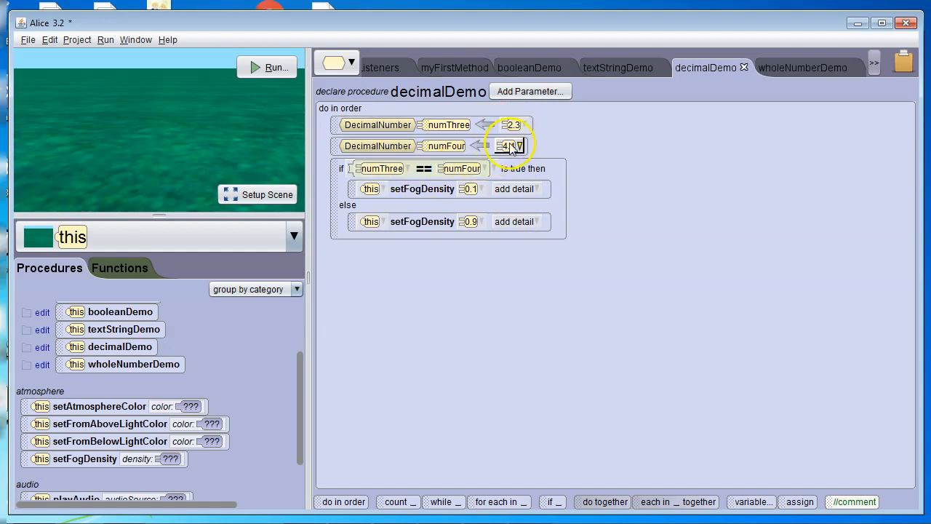
Compare numThree with 1.0 instead of numFour, then move to textStringDemo.
{"action": "left_click", "coordinate": [509, 145]}
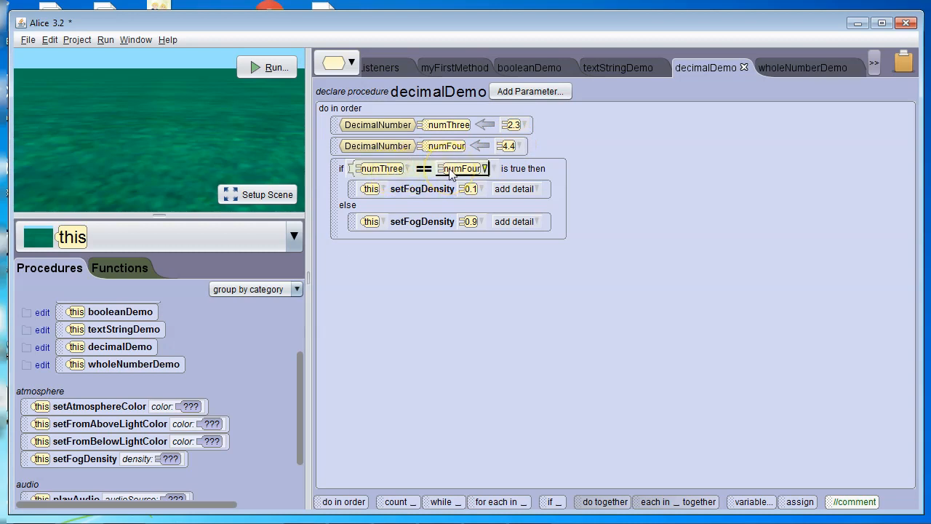
{"action": "mouse_move", "coordinate": [382, 168]}
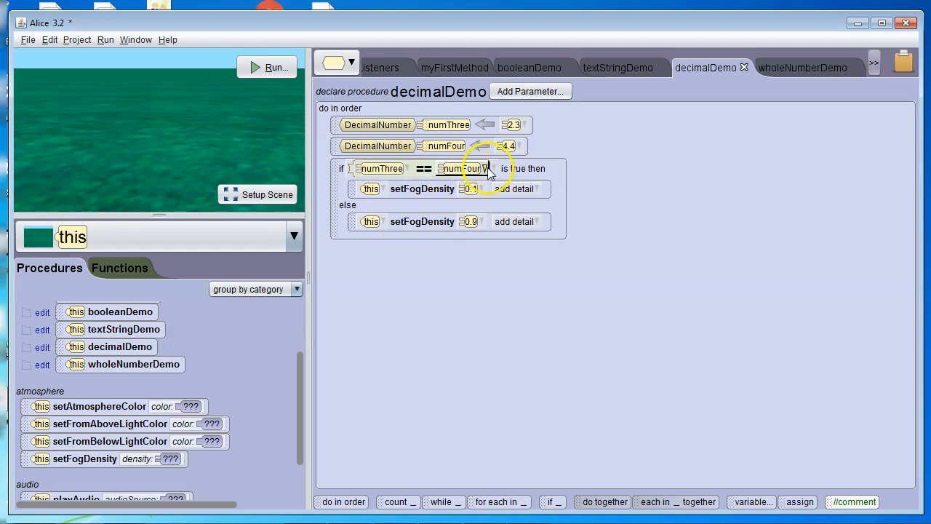
{"action": "left_click", "coordinate": [484, 168]}
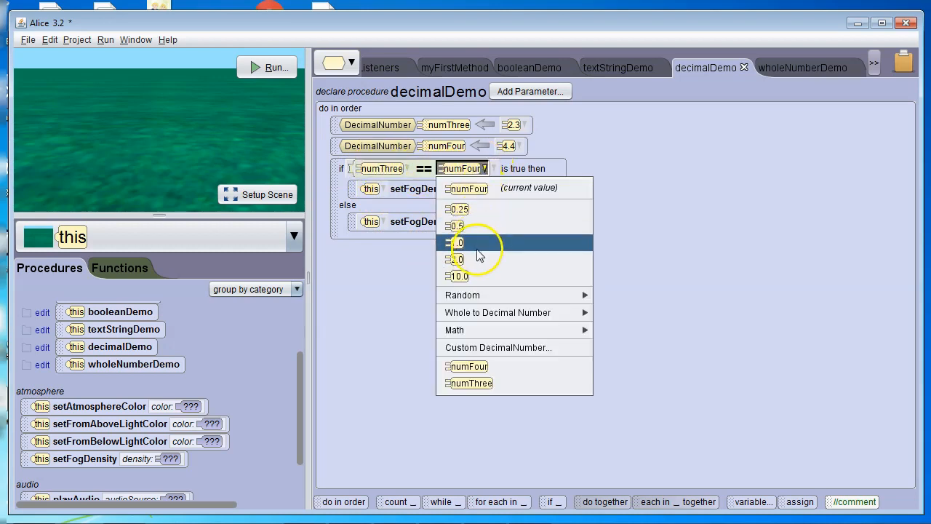
{"action": "left_click", "coordinate": [458, 242]}
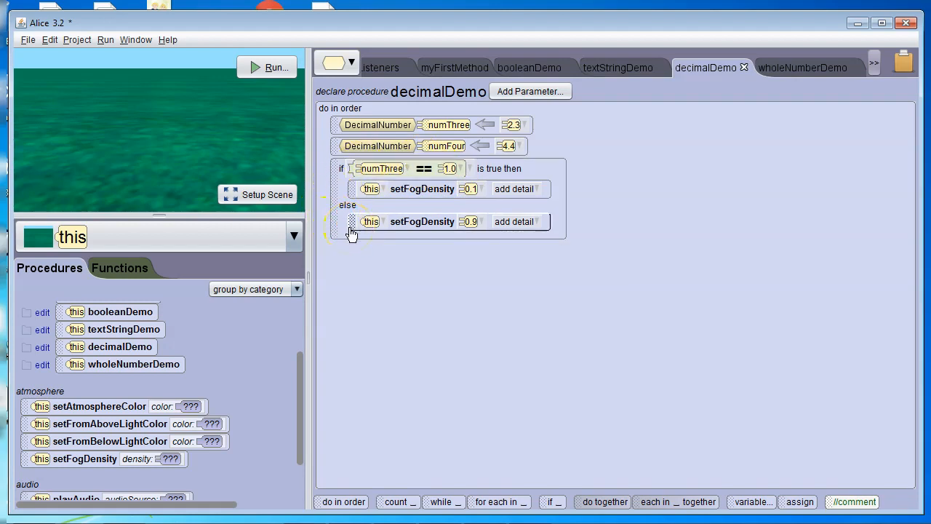
{"action": "left_click", "coordinate": [617, 67]}
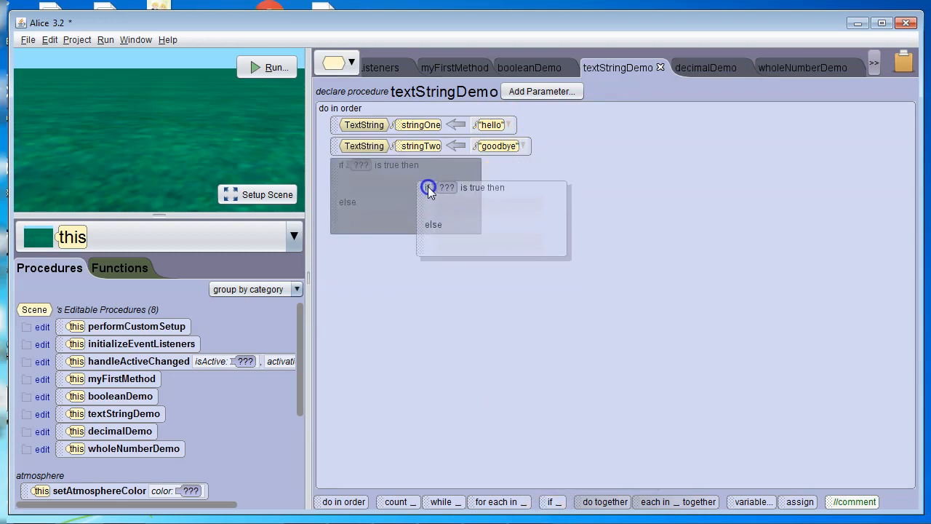
Give textStringDemo's if a true condition and browse its text-comparison options.
{"action": "left_click", "coordinate": [429, 187]}
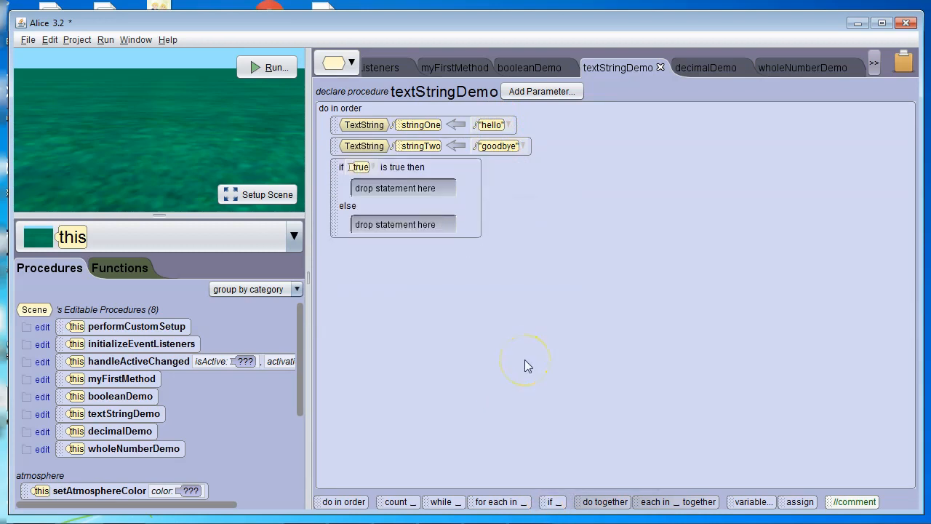
{"action": "left_click", "coordinate": [360, 167]}
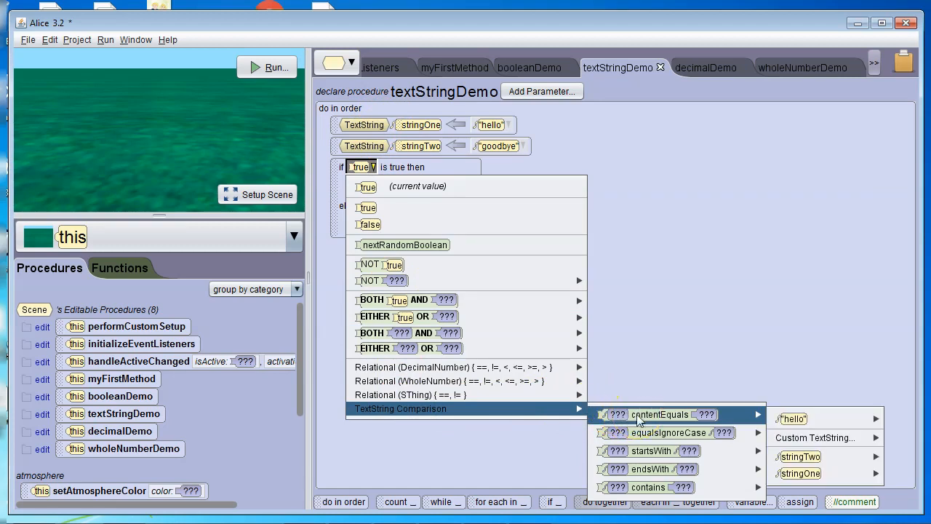
{"action": "mouse_move", "coordinate": [643, 433]}
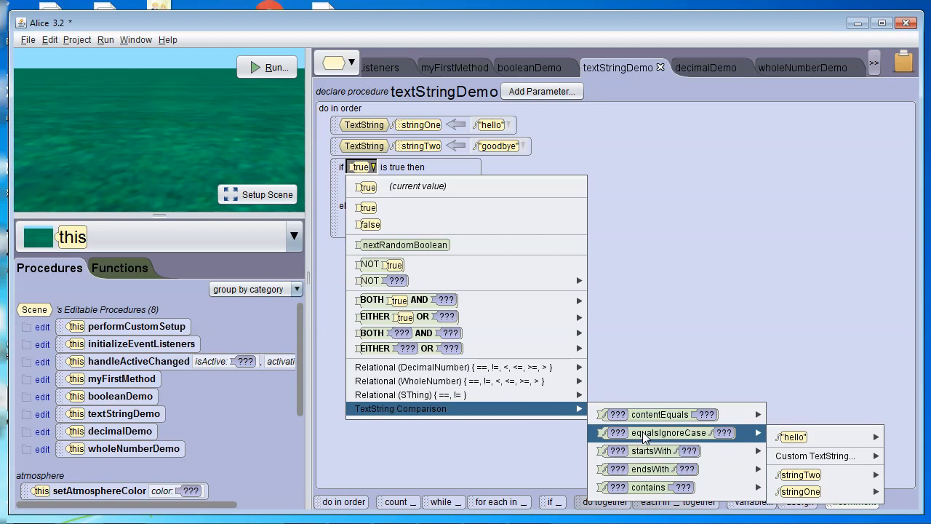
{"action": "mouse_move", "coordinate": [644, 441]}
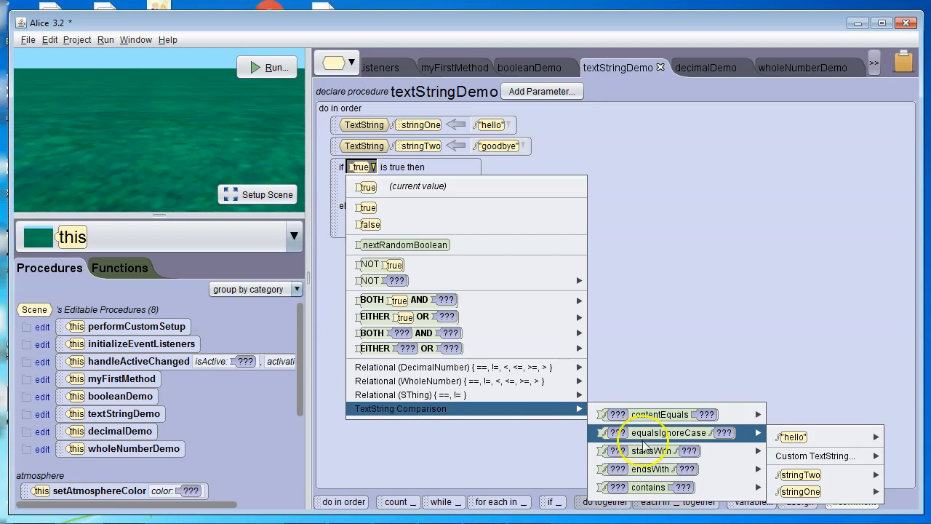
{"action": "mouse_move", "coordinate": [657, 451]}
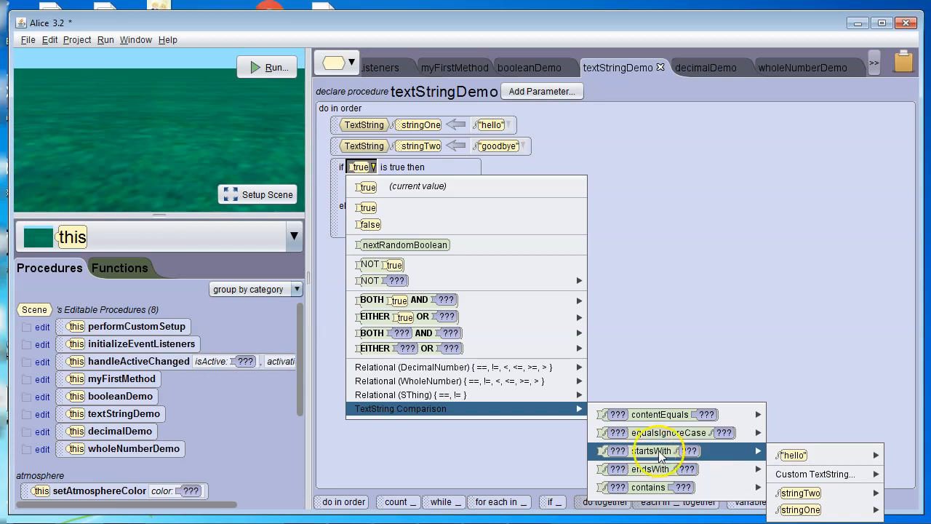
{"action": "mouse_move", "coordinate": [640, 469]}
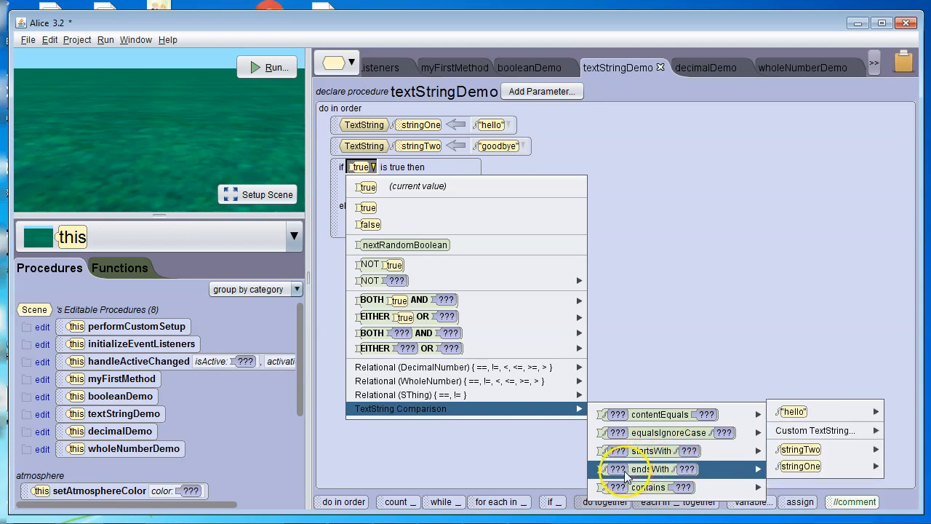
{"action": "mouse_move", "coordinate": [684, 469]}
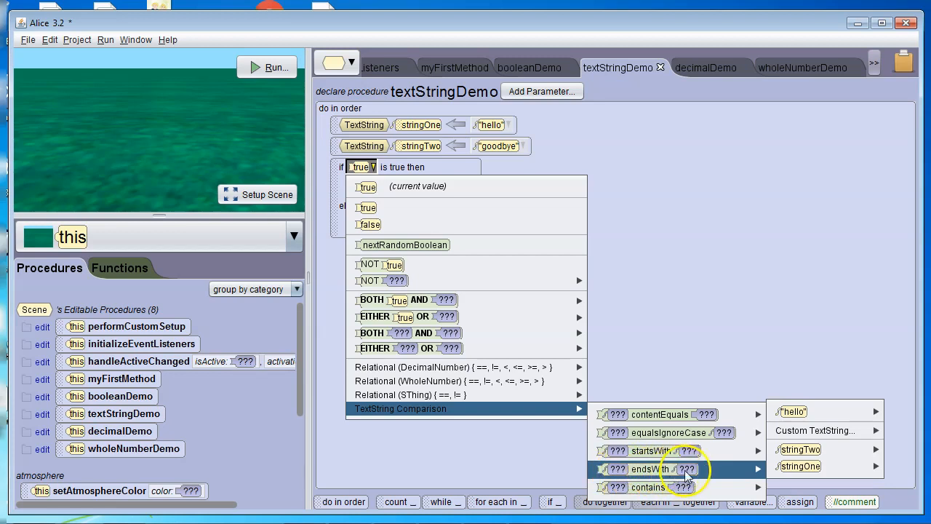
{"action": "mouse_move", "coordinate": [648, 487]}
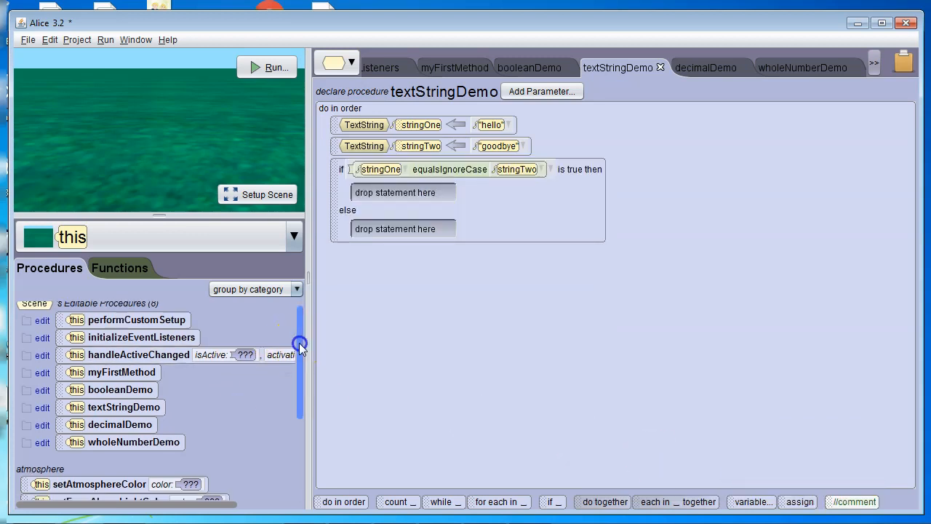
Import forest.mp3 for the if branch and gravel.mp3 for the else branch from Sound Effects.
{"action": "scroll", "scroll_direction": "down", "scroll_amount": 3}
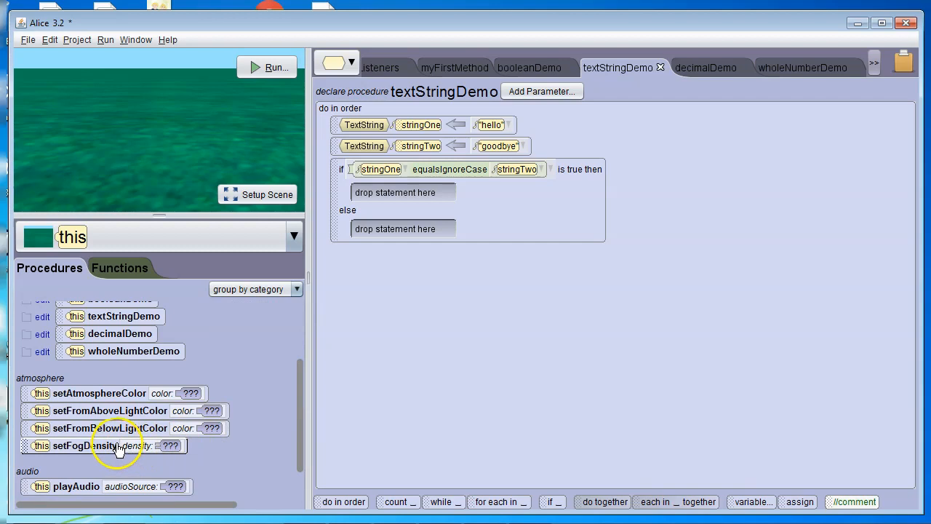
{"action": "mouse_move", "coordinate": [121, 486]}
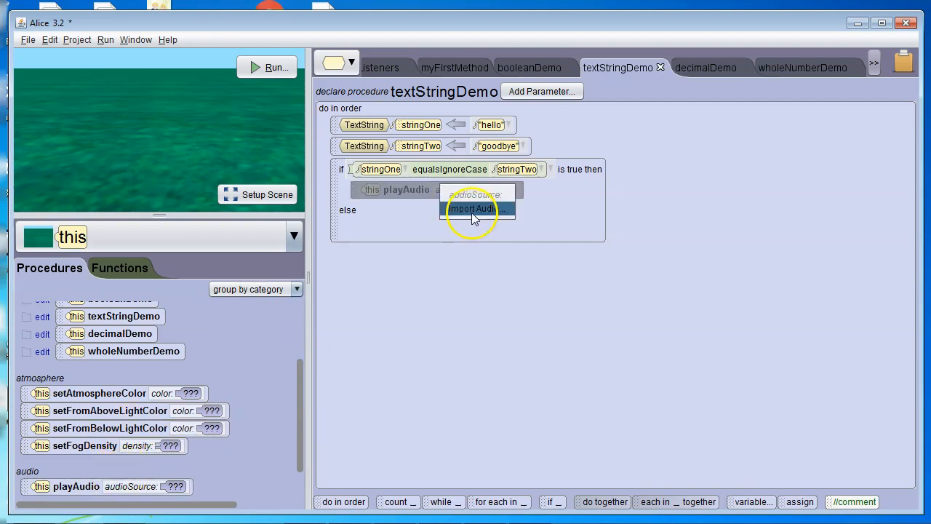
{"action": "left_click", "coordinate": [474, 209]}
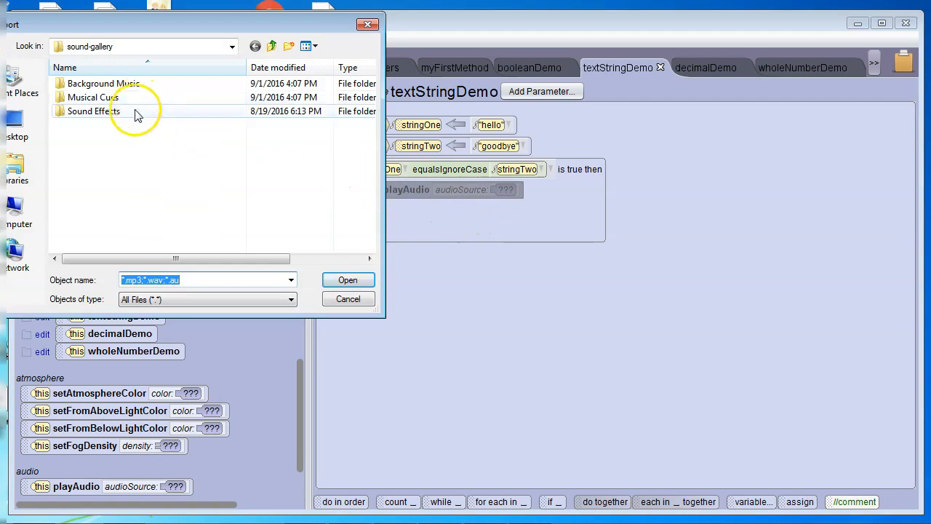
{"action": "double_click", "coordinate": [102, 97]}
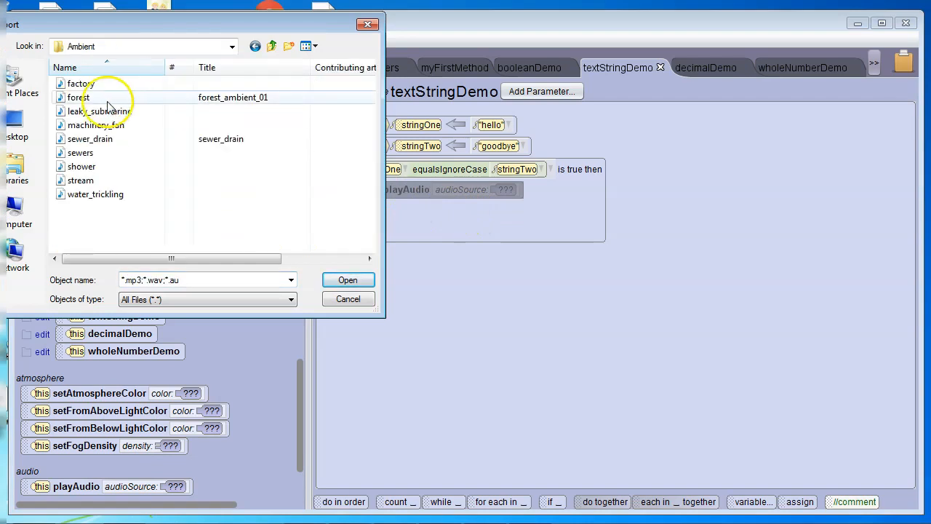
{"action": "left_click", "coordinate": [347, 280]}
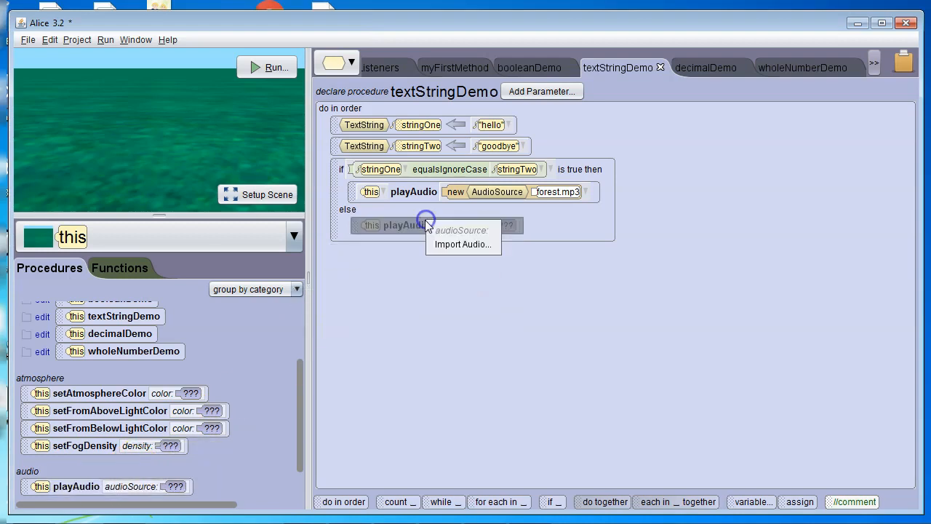
{"action": "left_click", "coordinate": [462, 243]}
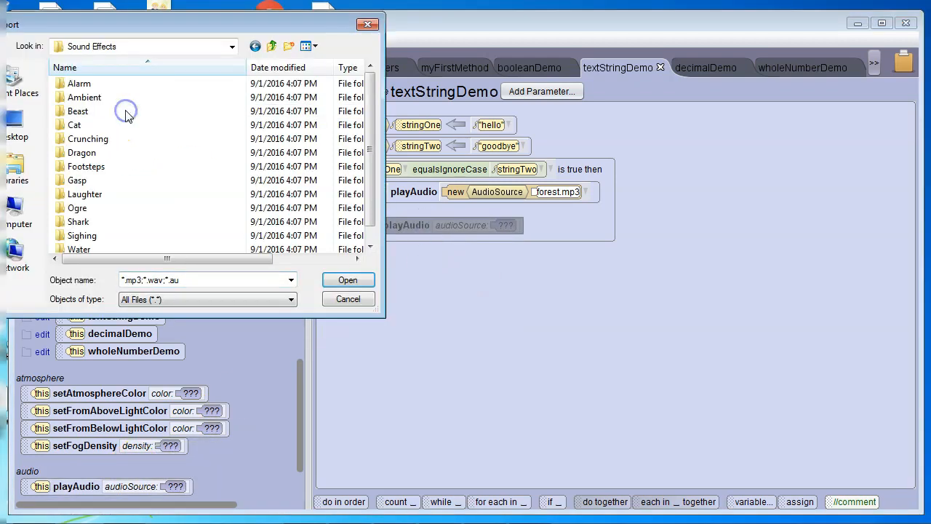
{"action": "left_click", "coordinate": [348, 279]}
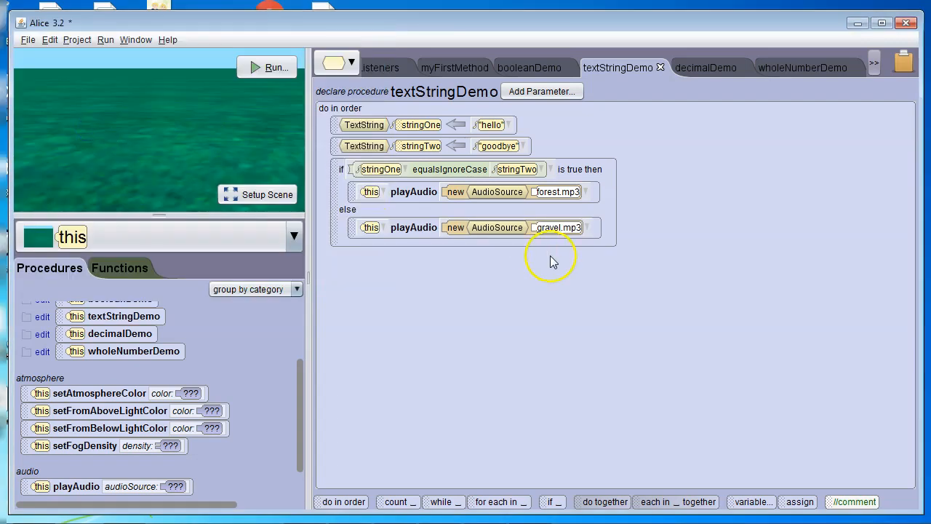
{"action": "left_click", "coordinate": [556, 227]}
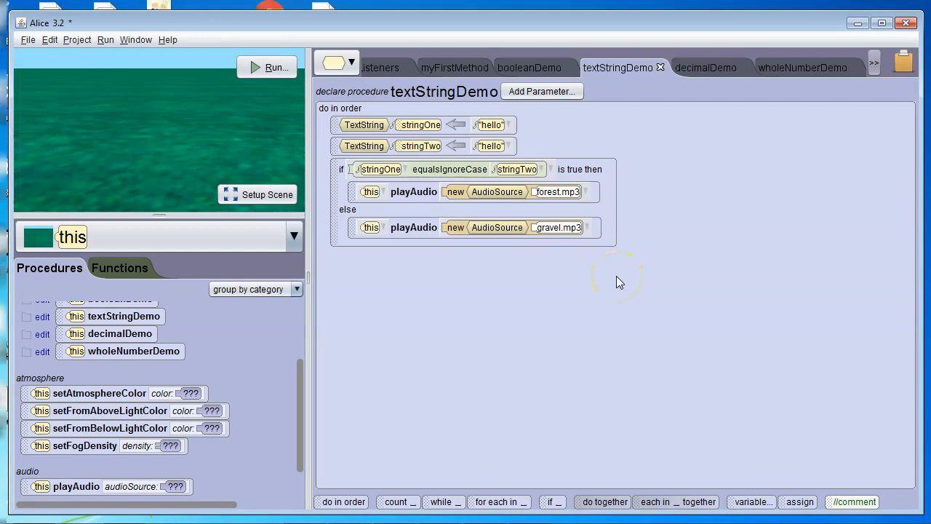
{"action": "mouse_move", "coordinate": [422, 159]}
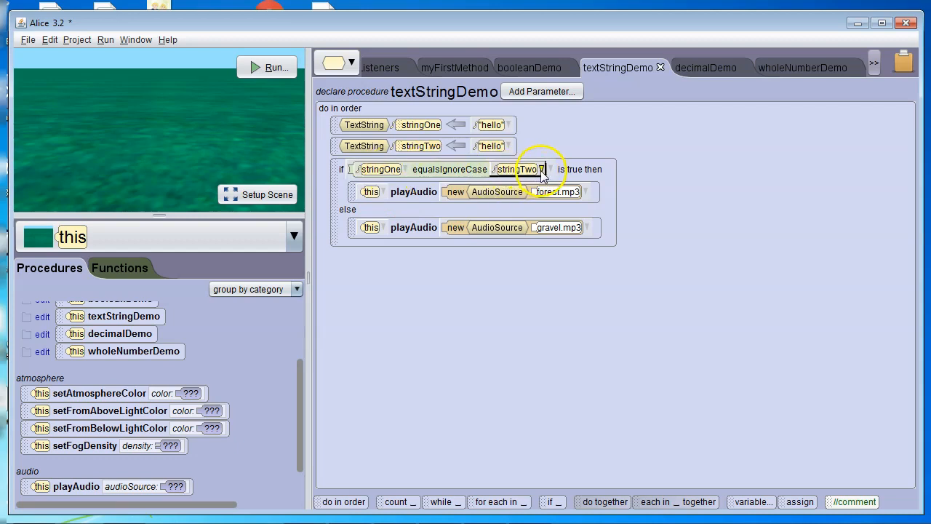
Replace stringTwo in the comparison with the custom text 'bye', then go to booleanDemo.
{"action": "left_click", "coordinate": [541, 169]}
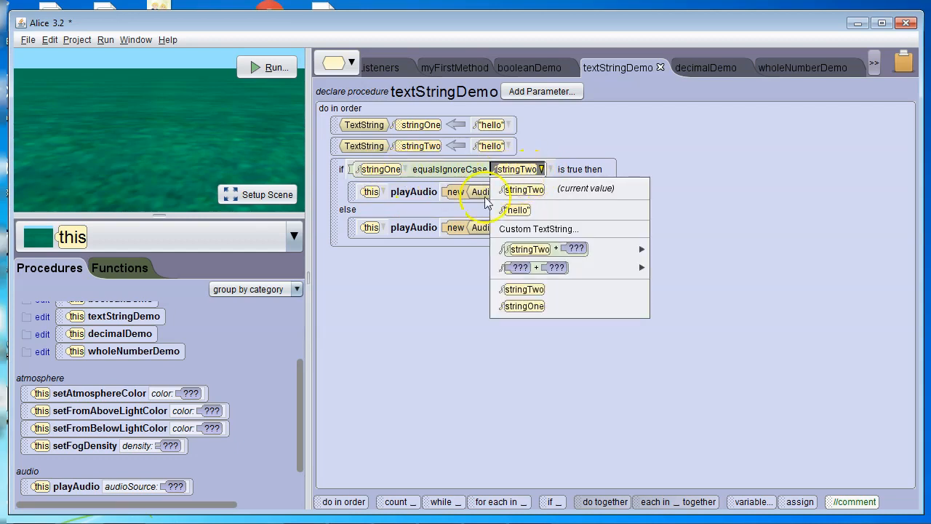
{"action": "left_click", "coordinate": [538, 229]}
{"action": "type", "text": "bye"}
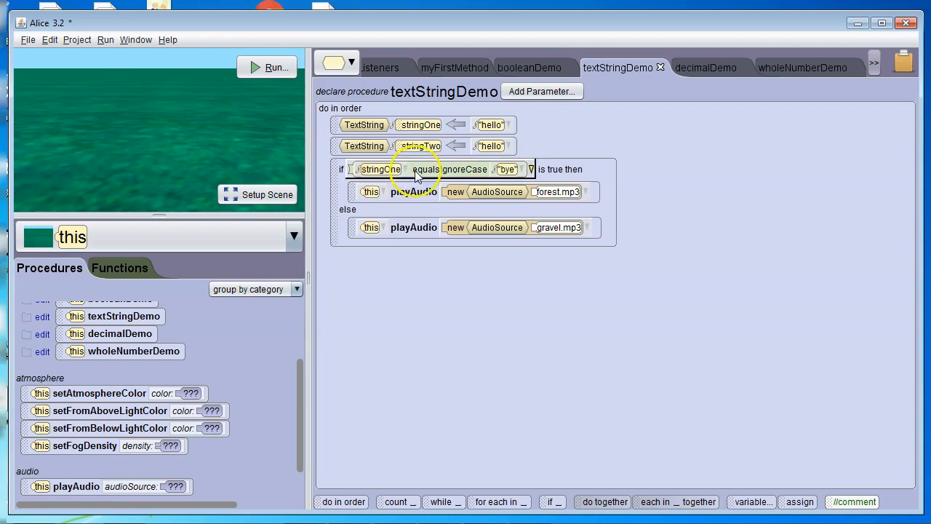
{"action": "mouse_move", "coordinate": [545, 113]}
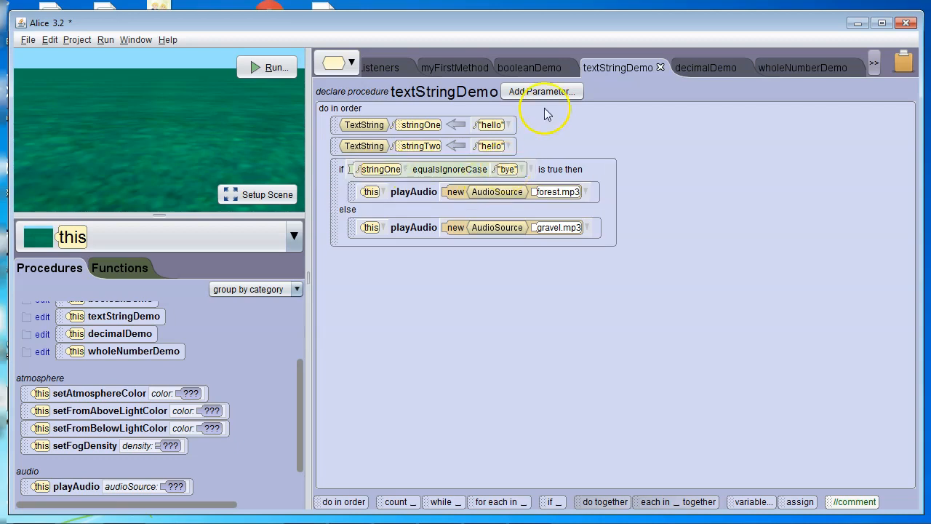
{"action": "left_click", "coordinate": [530, 68]}
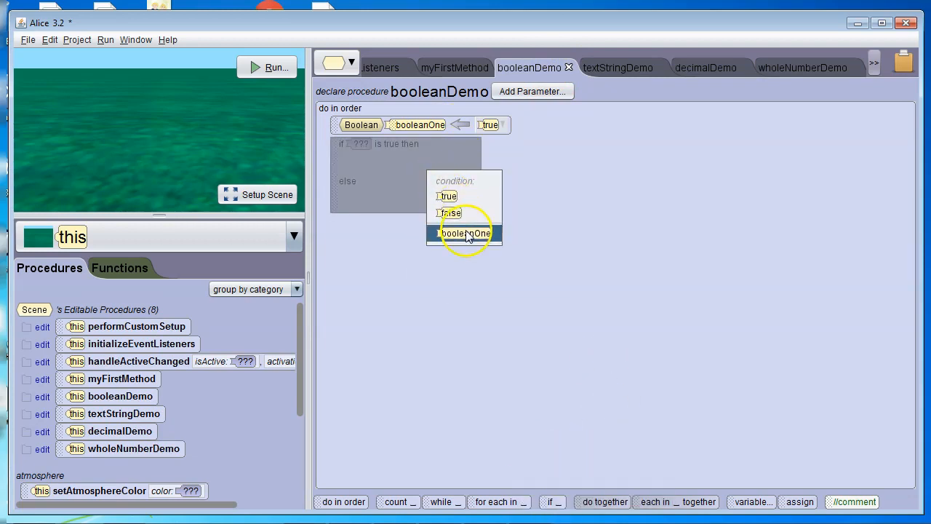
Use booleanOne as the if condition and initialize booleanOne to false.
{"action": "left_click", "coordinate": [465, 233]}
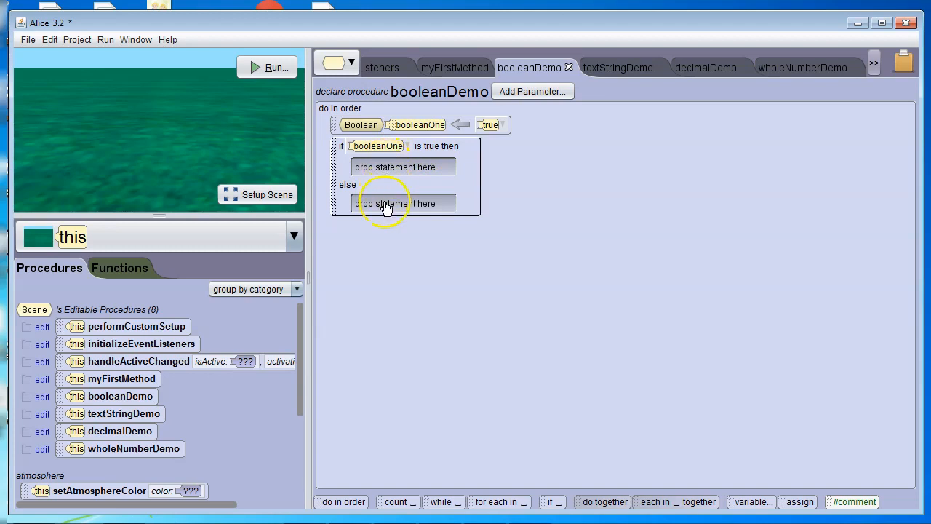
{"action": "mouse_move", "coordinate": [382, 167]}
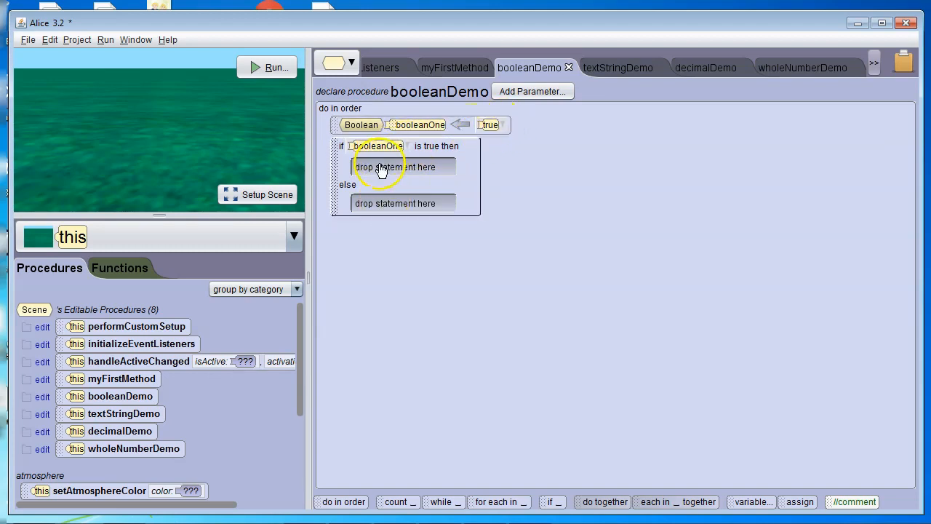
{"action": "left_click", "coordinate": [488, 125]}
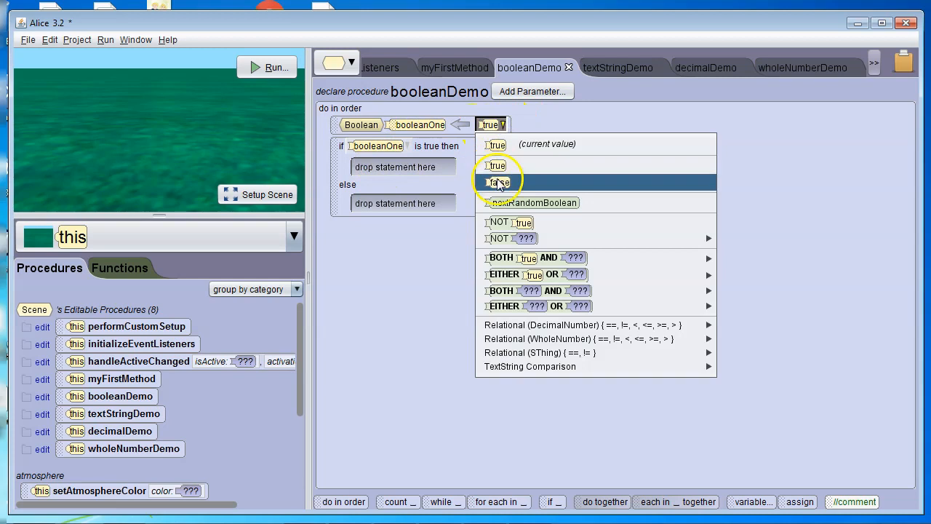
{"action": "left_click", "coordinate": [498, 182]}
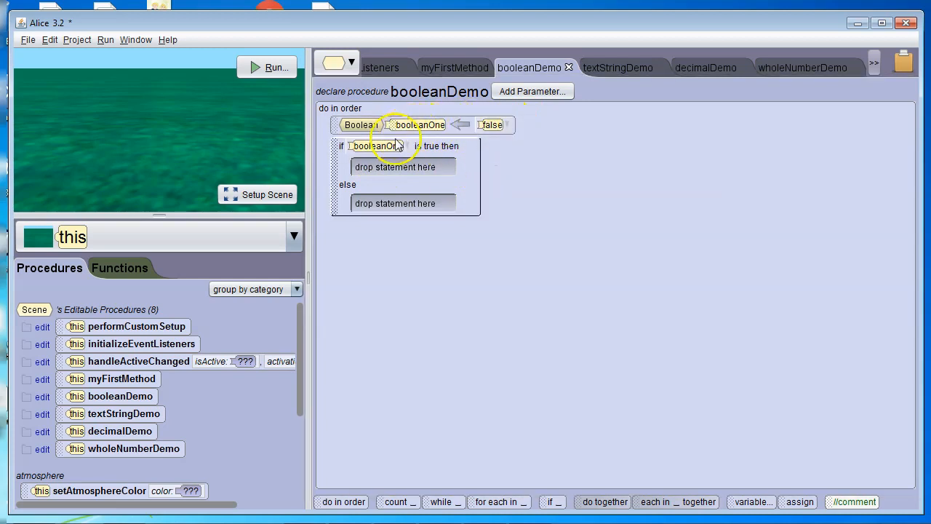
{"action": "mouse_move", "coordinate": [451, 148]}
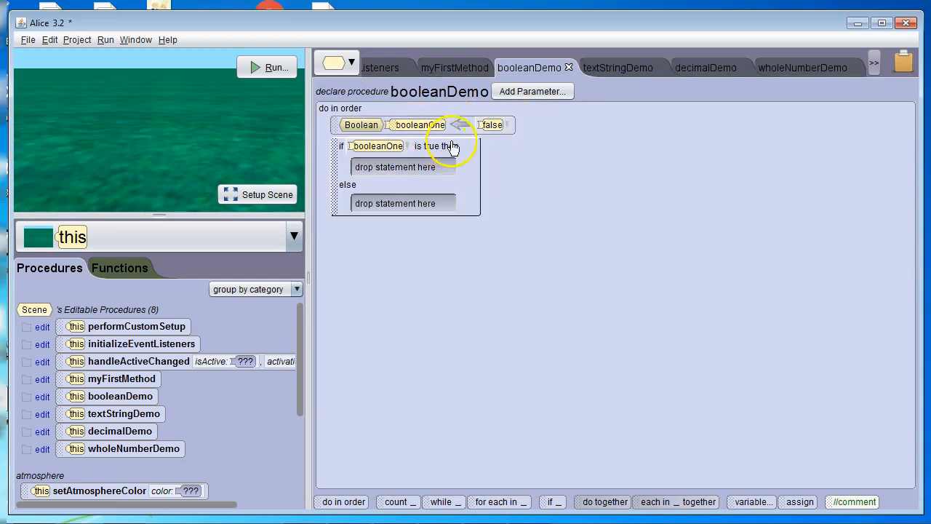